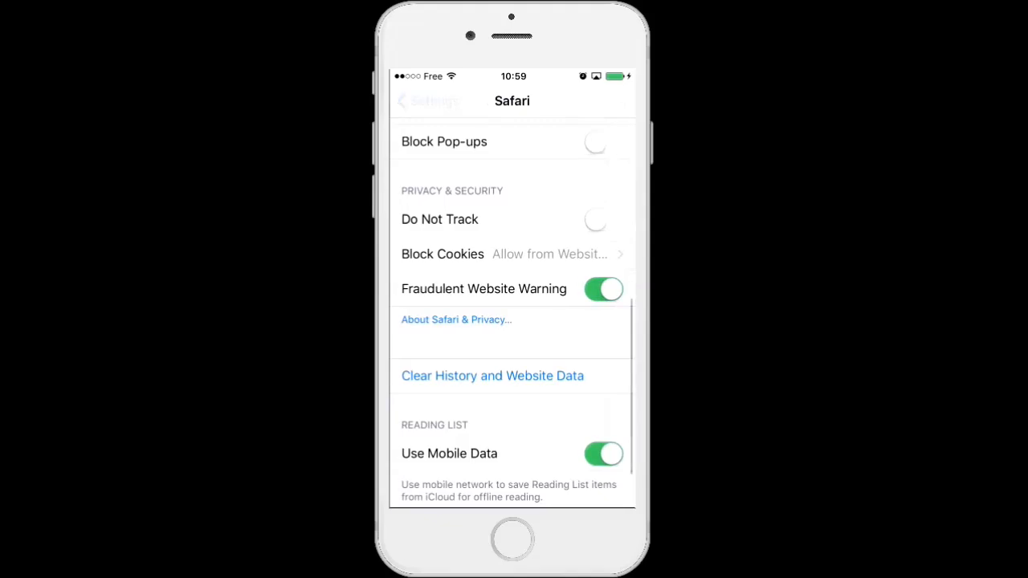
Step: Confirm in Settings > General > Software Update that iOS 9.1 is up to date, then go home
{"action": "left_click", "coordinate": [422, 100]}
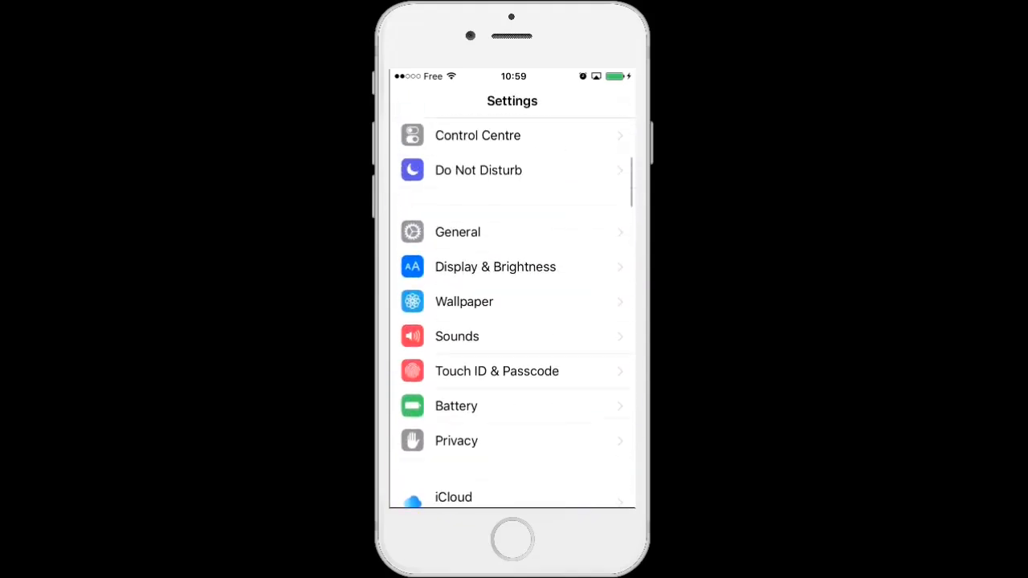
{"action": "left_click", "coordinate": [457, 232]}
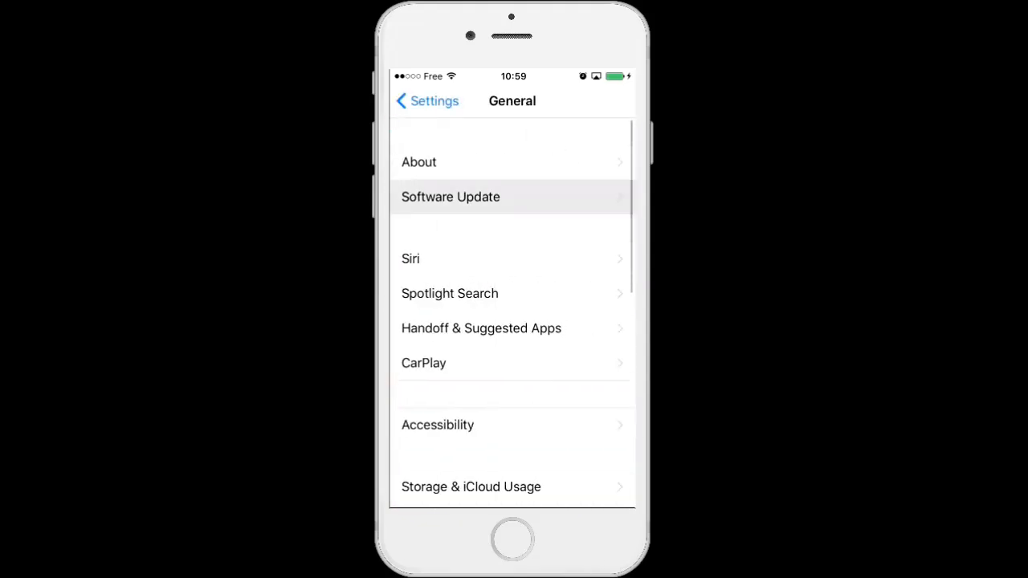
{"action": "left_click", "coordinate": [450, 197]}
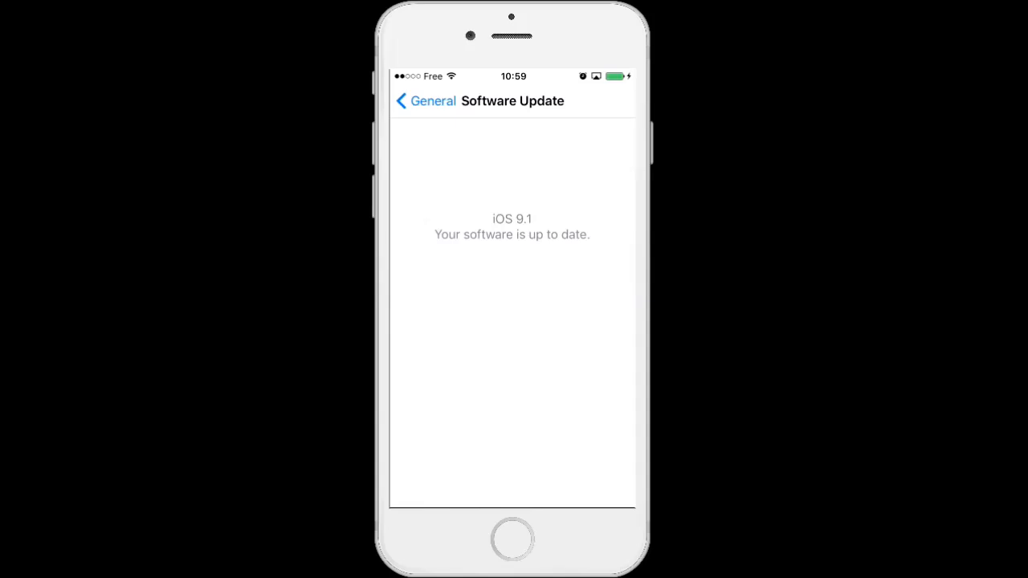
{"action": "left_click", "coordinate": [511, 539]}
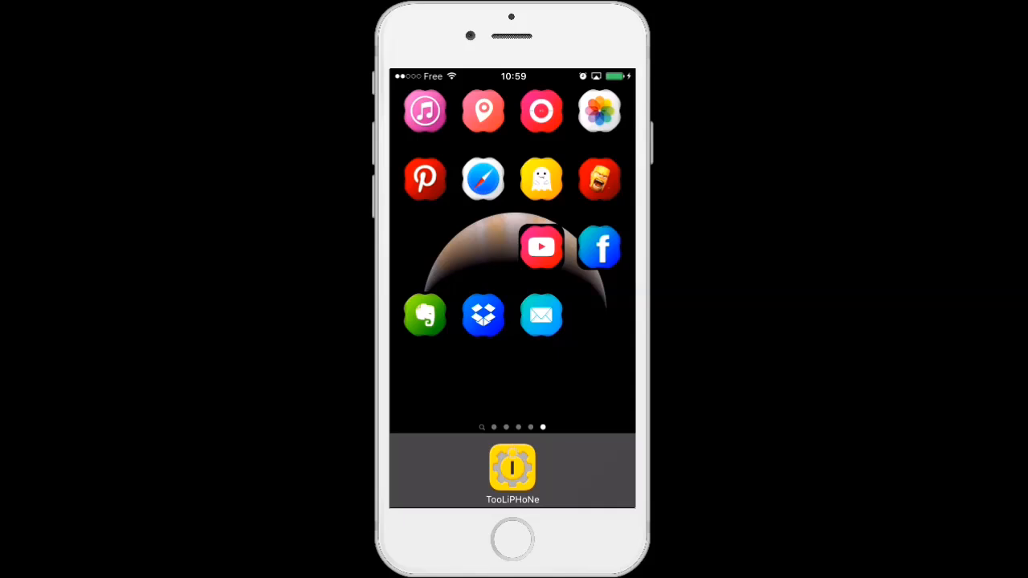
Step: Reach iEmpty's blank-icon customizer in the TooLiPHoNe web app and pick TRANSPARENT mode
{"action": "left_click", "coordinate": [513, 468]}
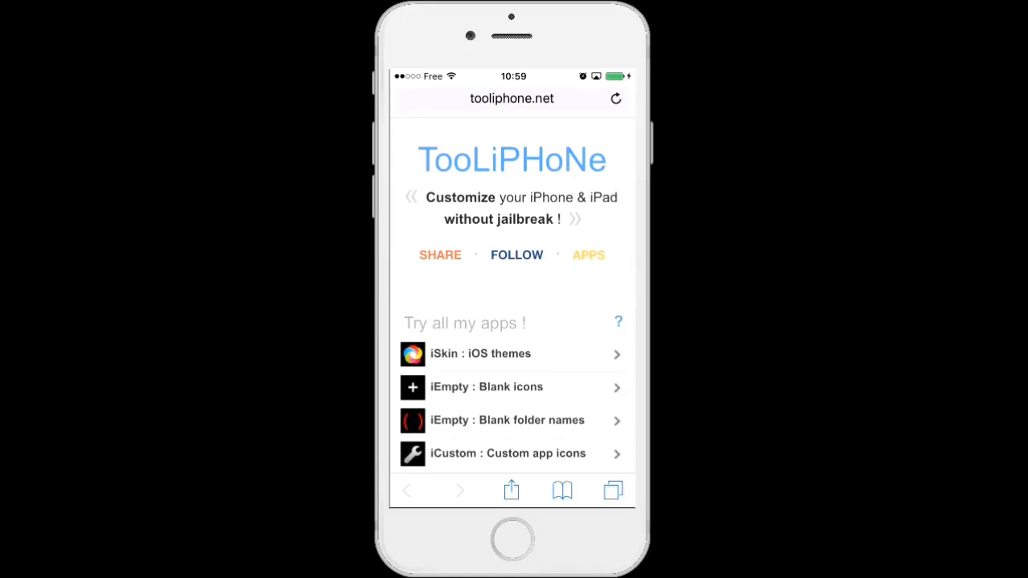
{"action": "scroll", "scroll_direction": "down", "scroll_amount": 3}
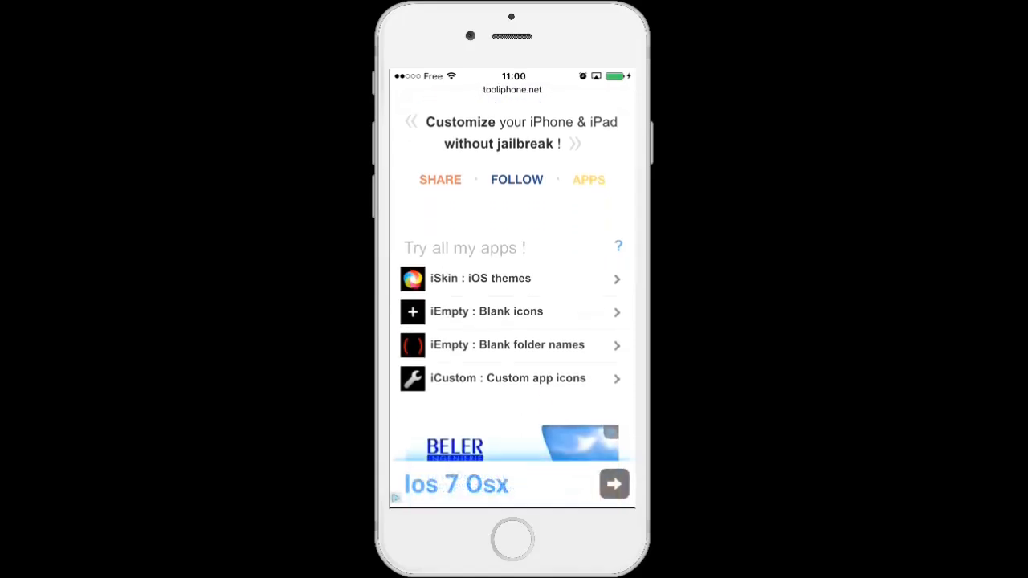
{"action": "left_click", "coordinate": [487, 312]}
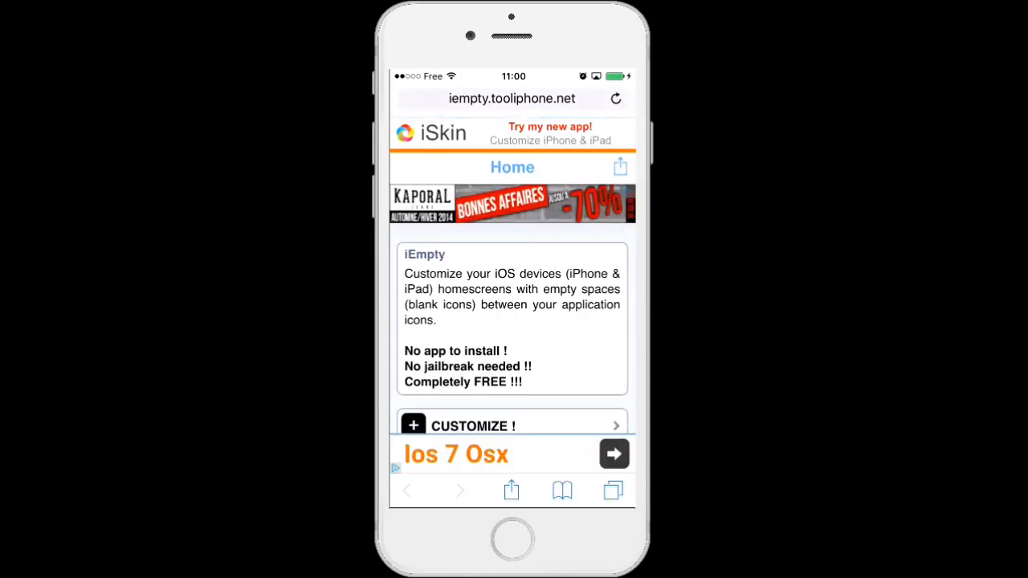
{"action": "scroll", "scroll_direction": "down", "scroll_amount": 3}
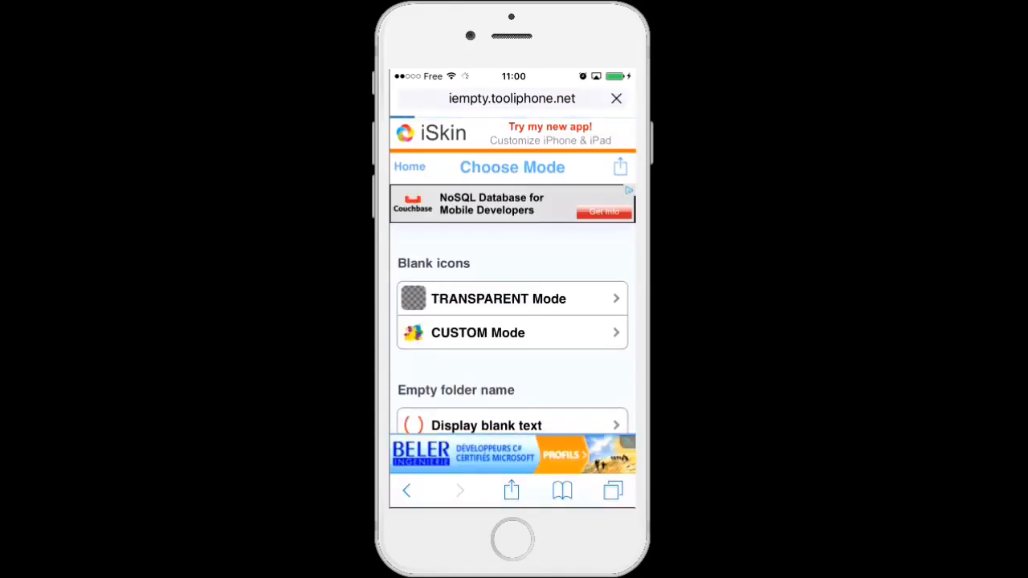
{"action": "left_click", "coordinate": [511, 333]}
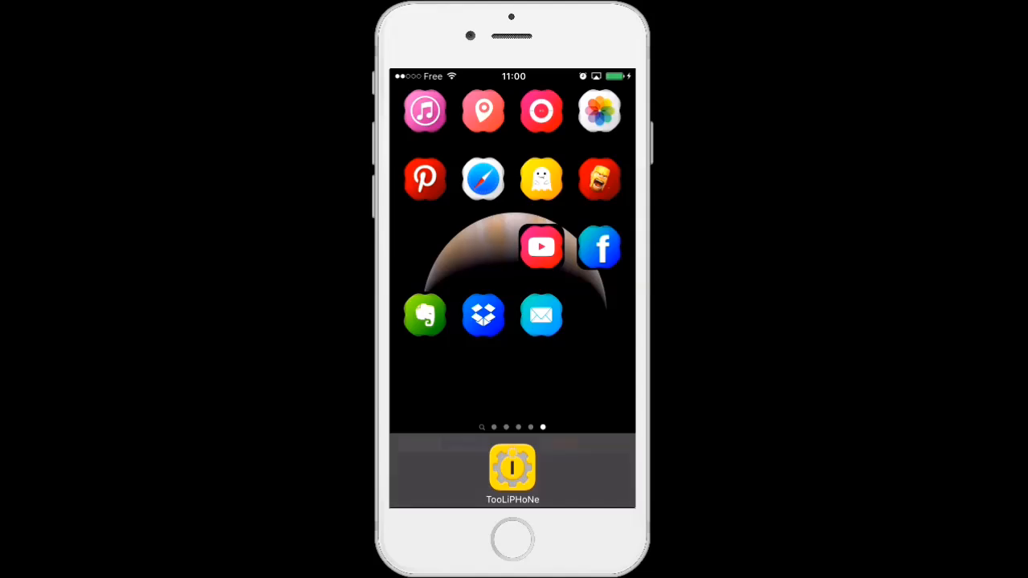
Step: Attach the home screen screenshot from the photo library as the file to upload in iEmpty
{"action": "left_click", "coordinate": [512, 469]}
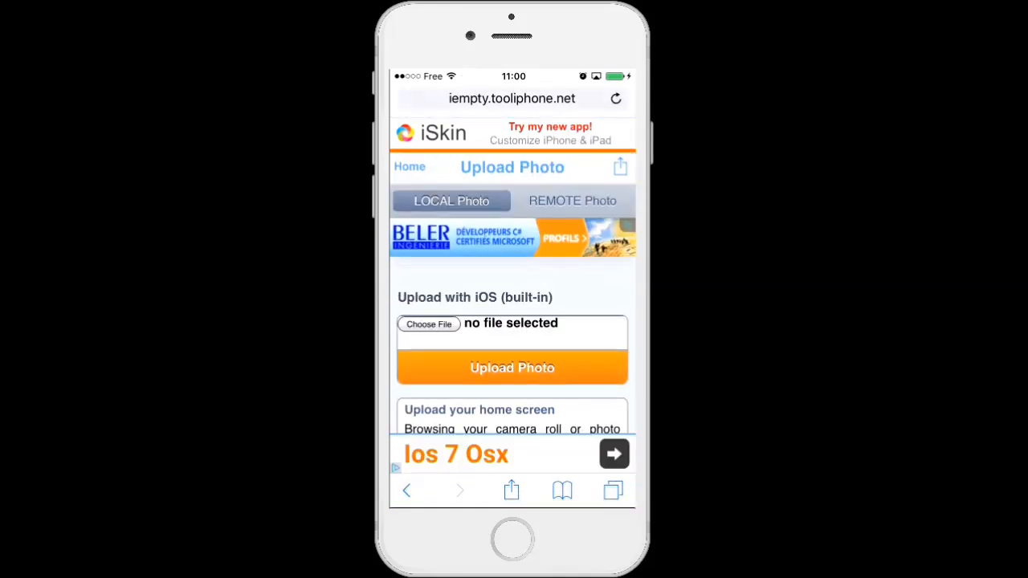
{"action": "left_click", "coordinate": [428, 324]}
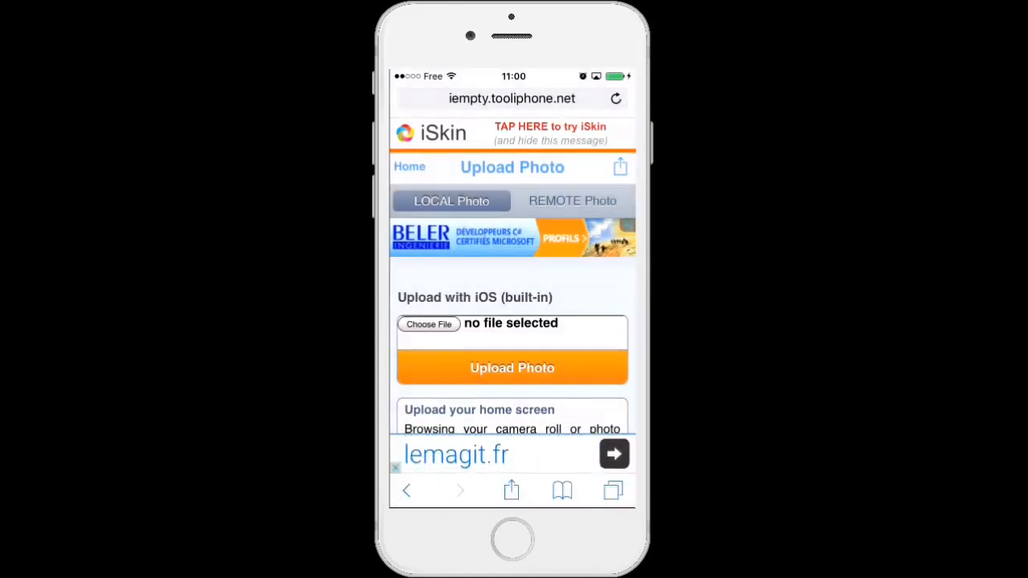
{"action": "left_click", "coordinate": [429, 323]}
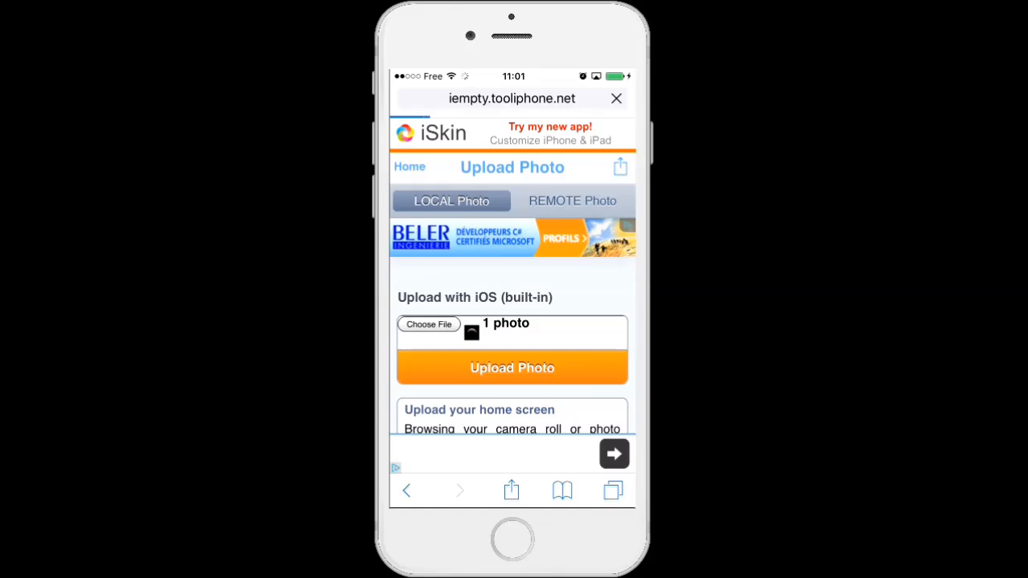
Step: Upload the screenshot and review the generated 1x1 to 5x4 grid of numbered icon slots
{"action": "left_click", "coordinate": [511, 368]}
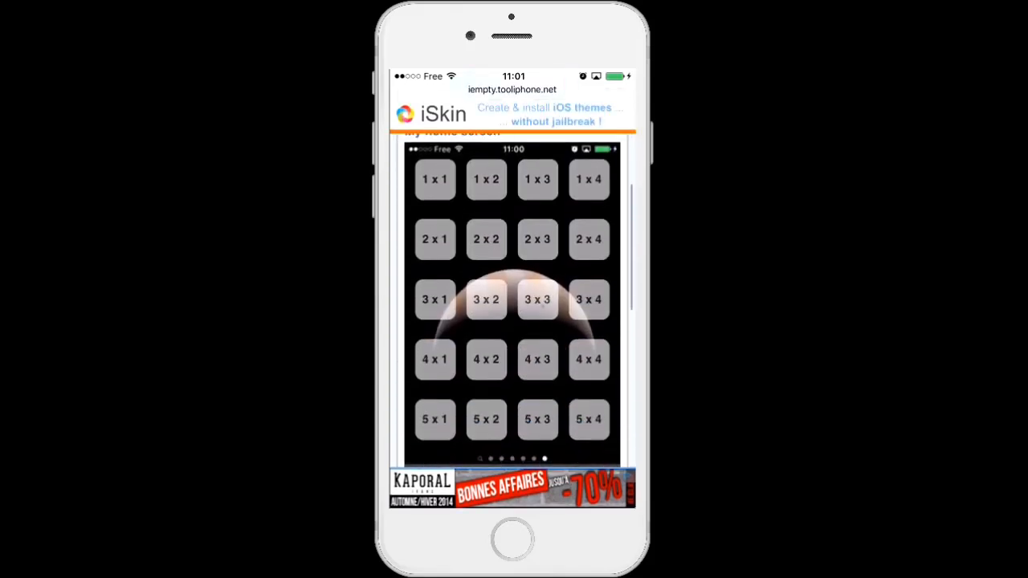
{"action": "scroll", "scroll_direction": "down", "scroll_amount": 3}
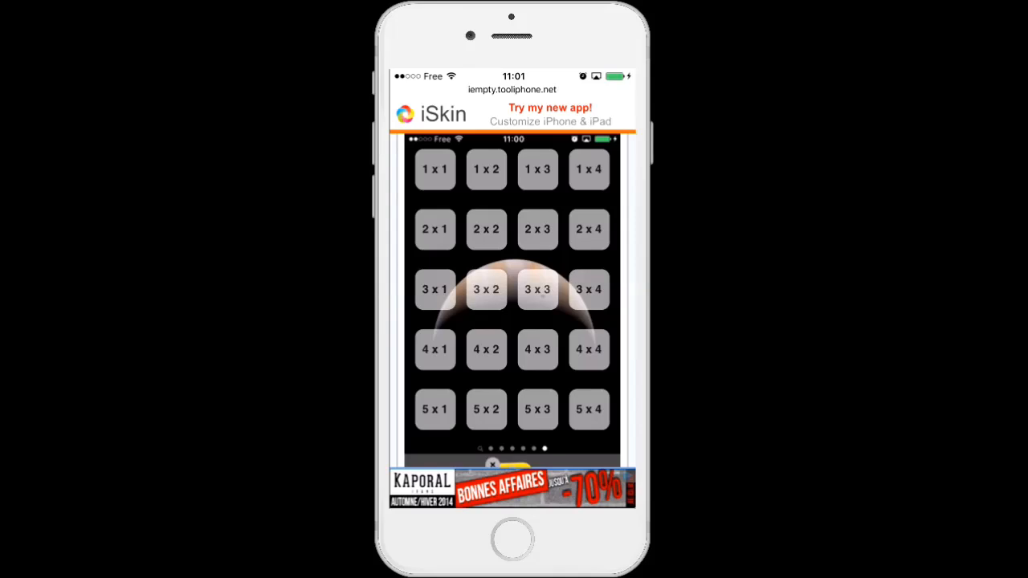
{"action": "scroll", "scroll_direction": "down", "scroll_amount": 3}
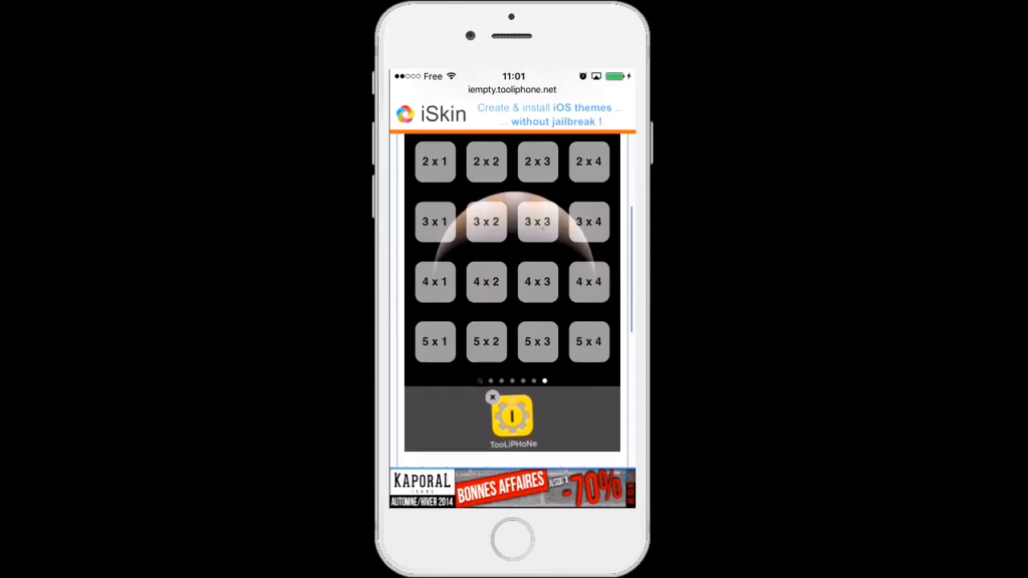
{"action": "scroll", "scroll_direction": "down", "scroll_amount": 3}
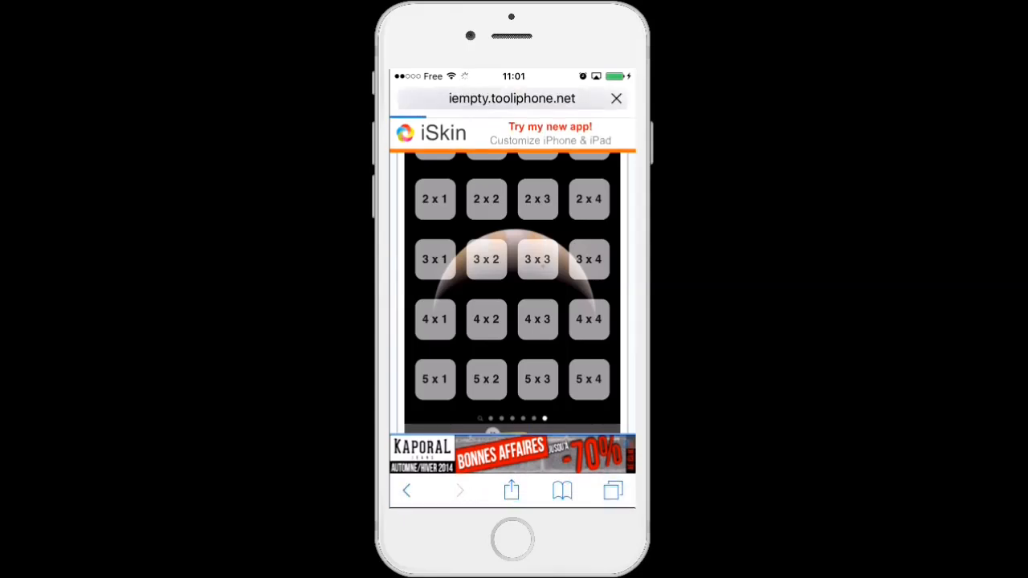
Step: Select the desired numbered slot to generate its wallpaper-matching blank icon
{"action": "left_click", "coordinate": [537, 258]}
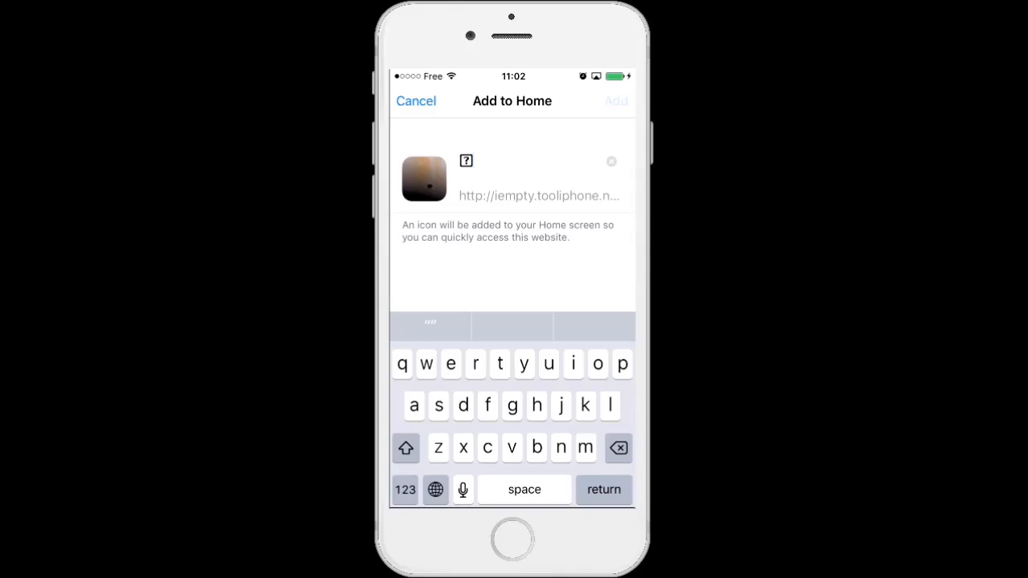
{"action": "left_click", "coordinate": [617, 101]}
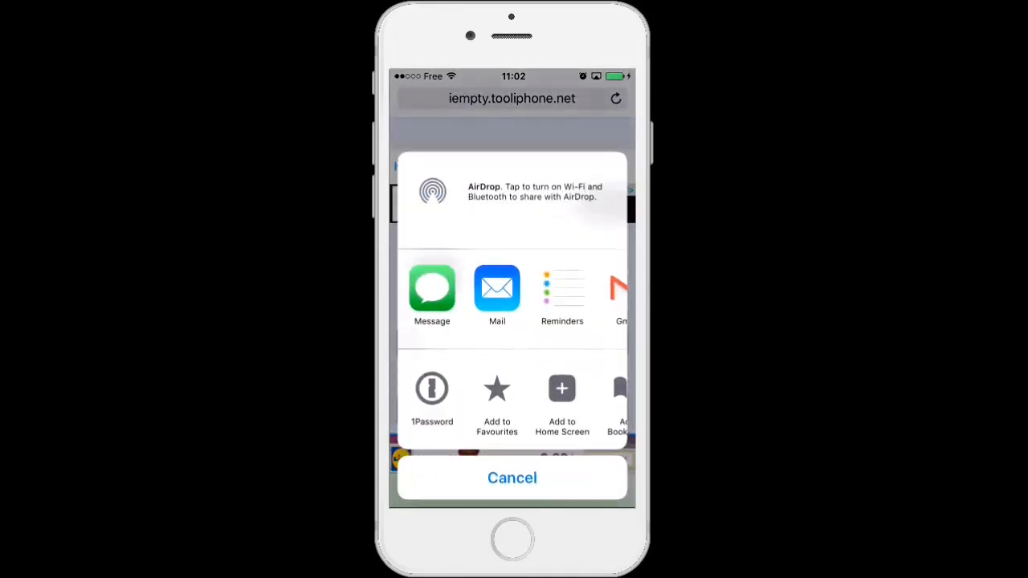
Step: Choose Add to Home Screen for the next slot's moon-edge blank icon
{"action": "left_click", "coordinate": [561, 402]}
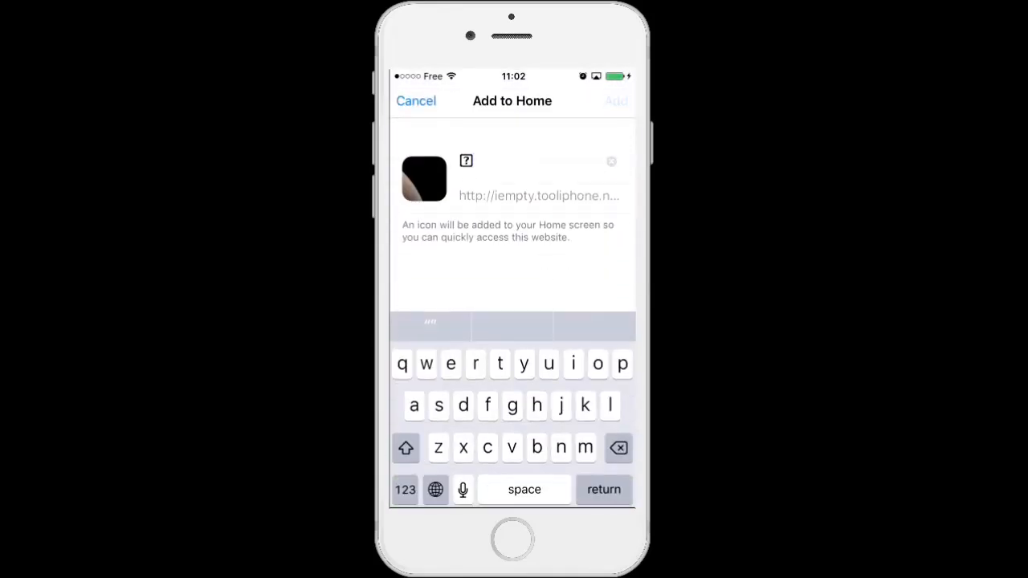